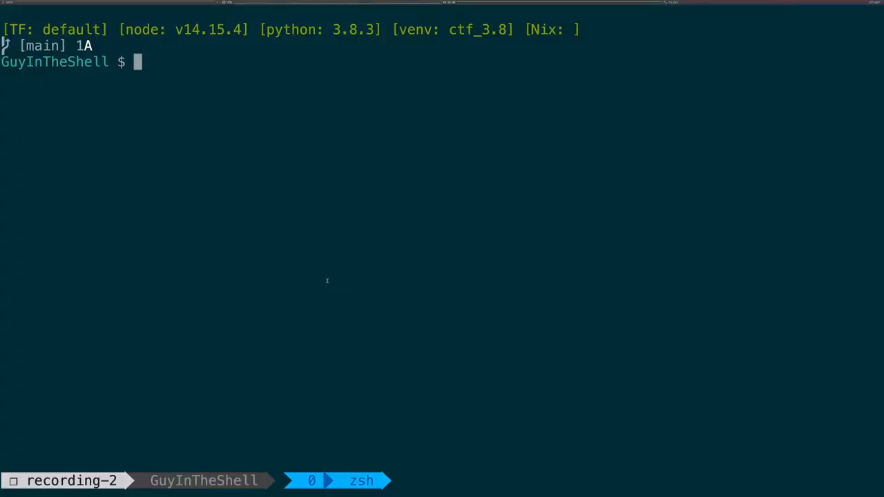
Step: Rerun the saved nc command to fetch ciphertext from 161.97.176.150:3167, then open aes.py in vi
text(nc)
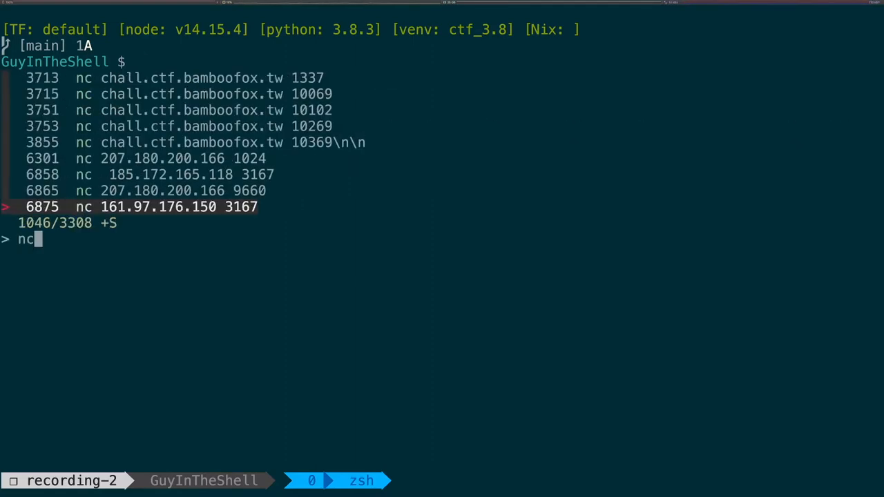
key(Enter)
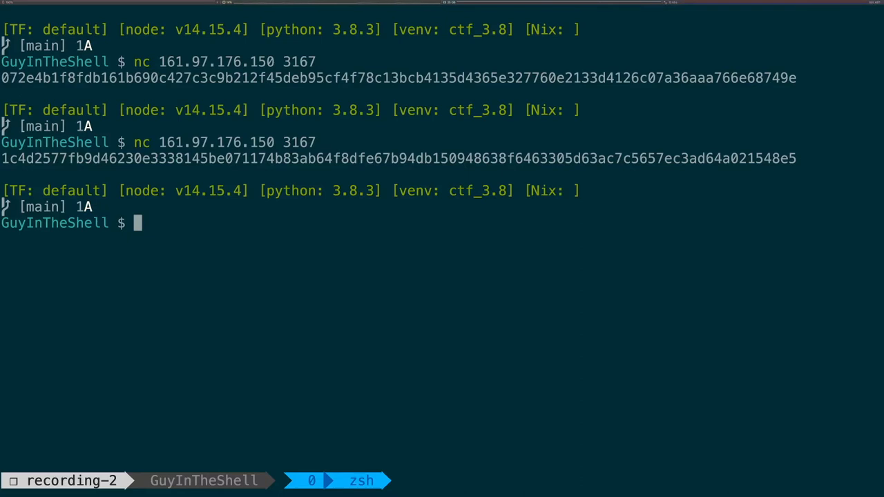
text(vi aes.py)
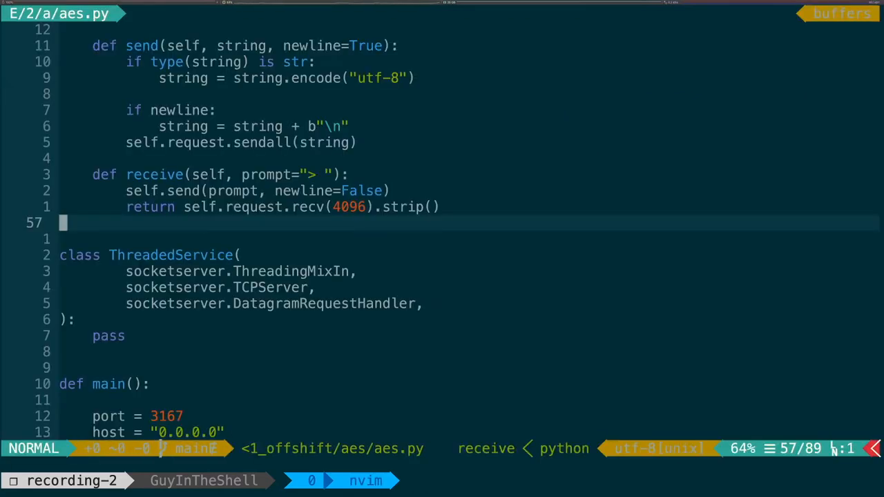
key(gg)
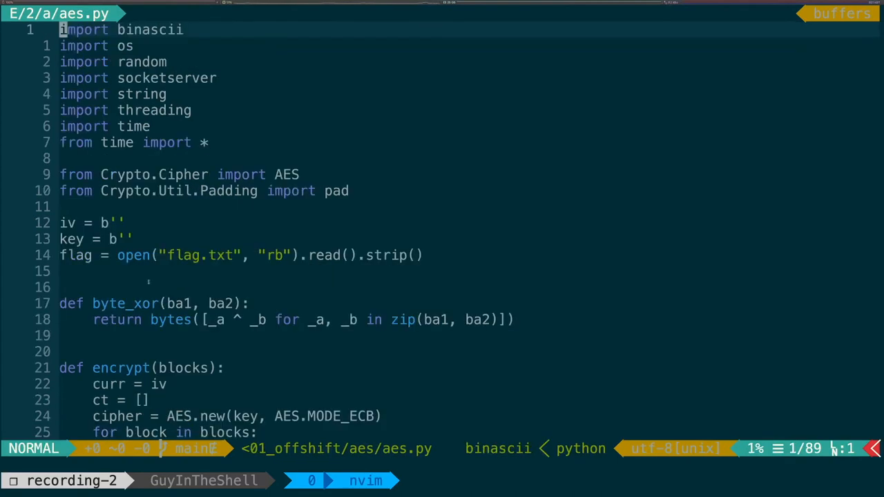
key(v)
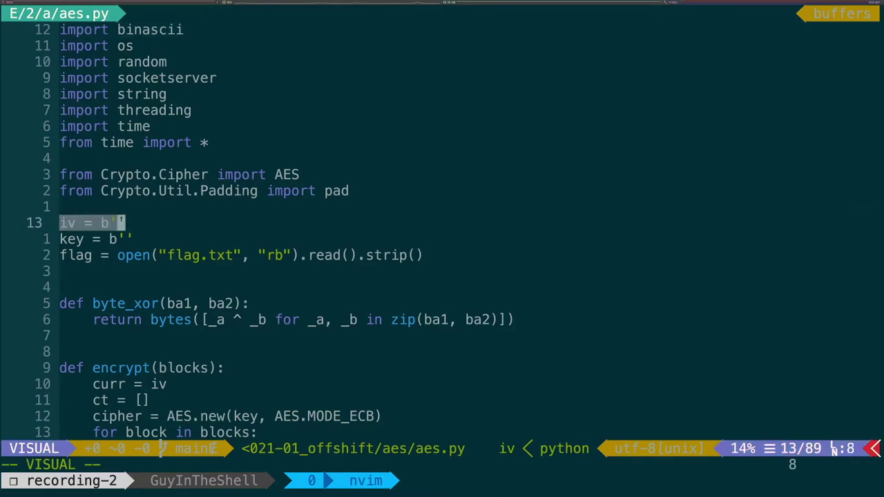
key(j)
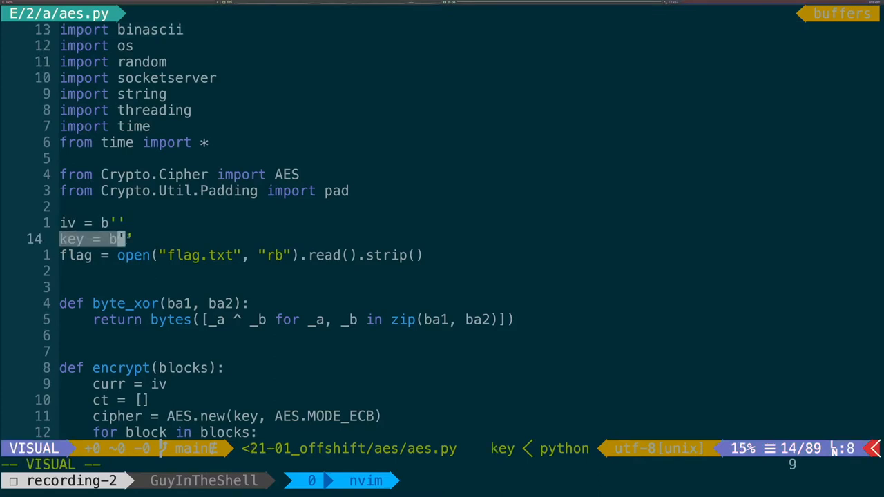
key(j)
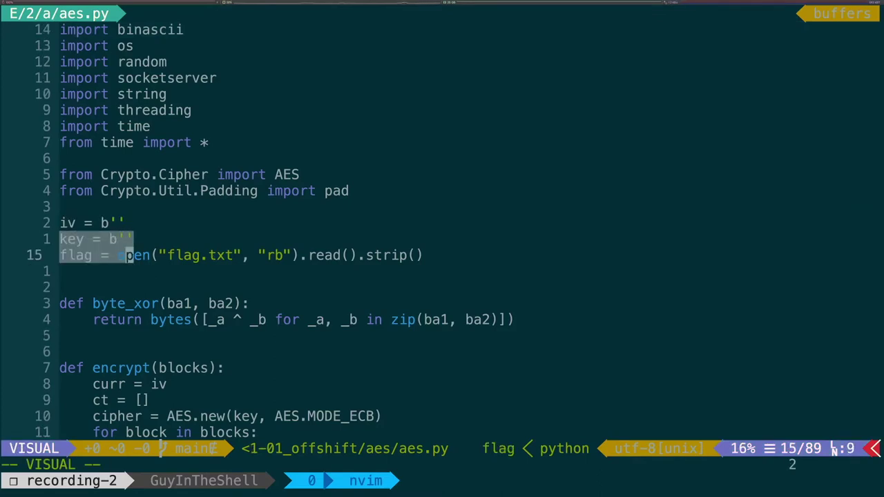
key(Escape)
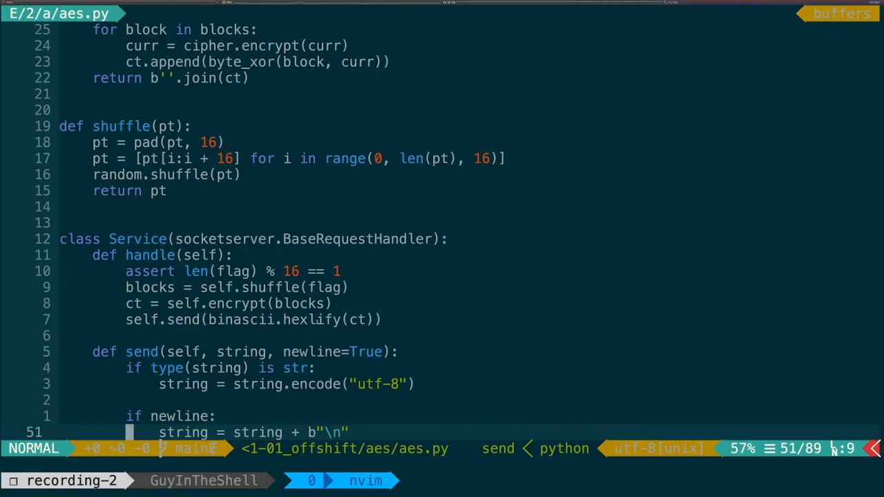
Step: Move to the block-splitting line in shuffle and quit the editor
key(k)
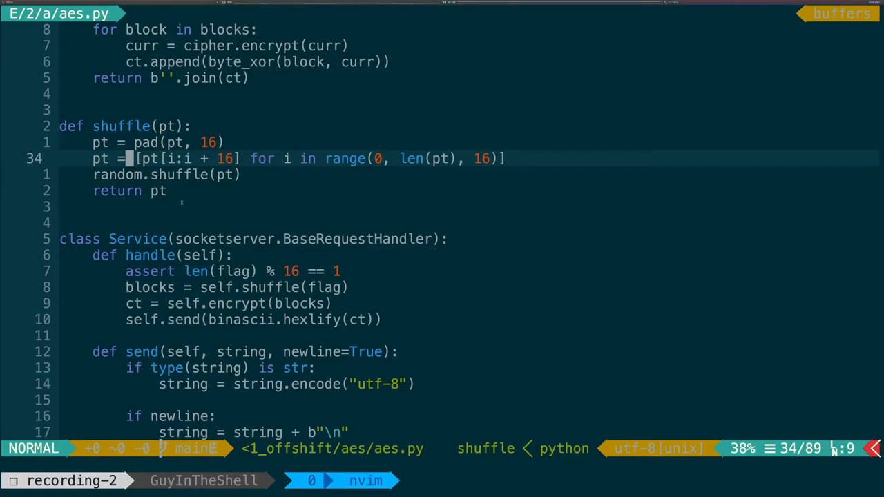
key(j)
text(from Crypto.Util.Padding import )
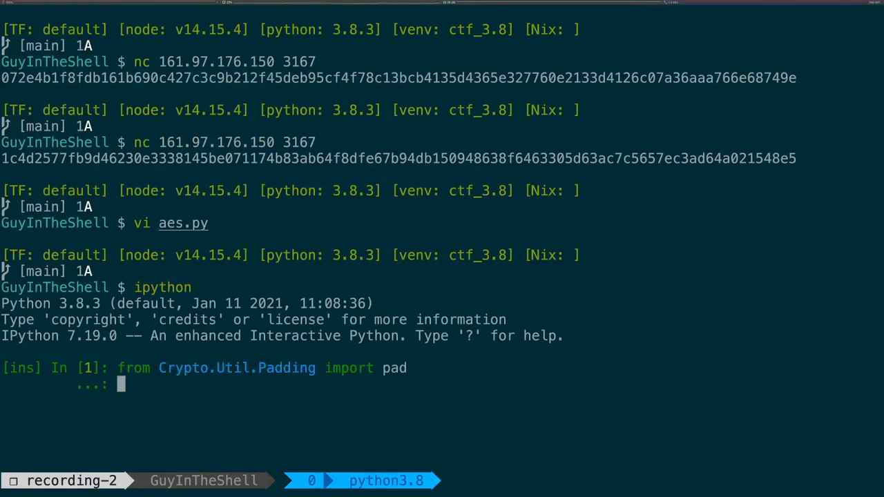
Step: Call pad('abc', 16) with a str argument, which raises TypeError
text(pad()
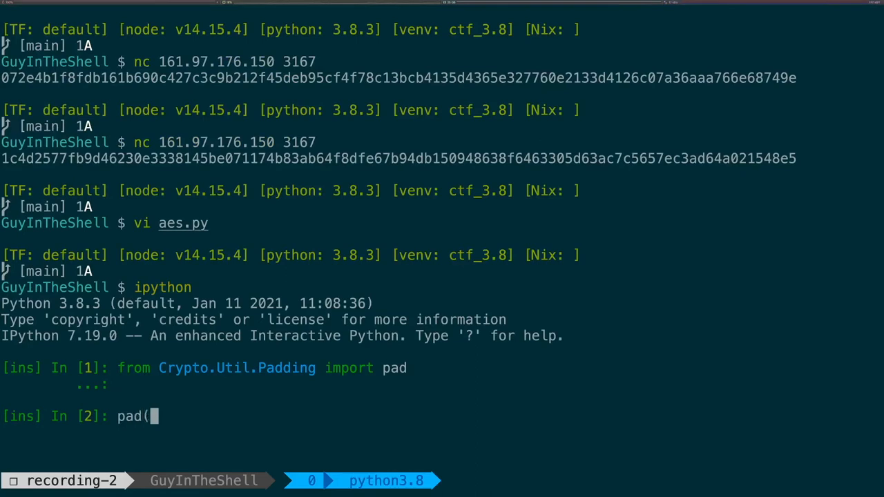
text('abc,)
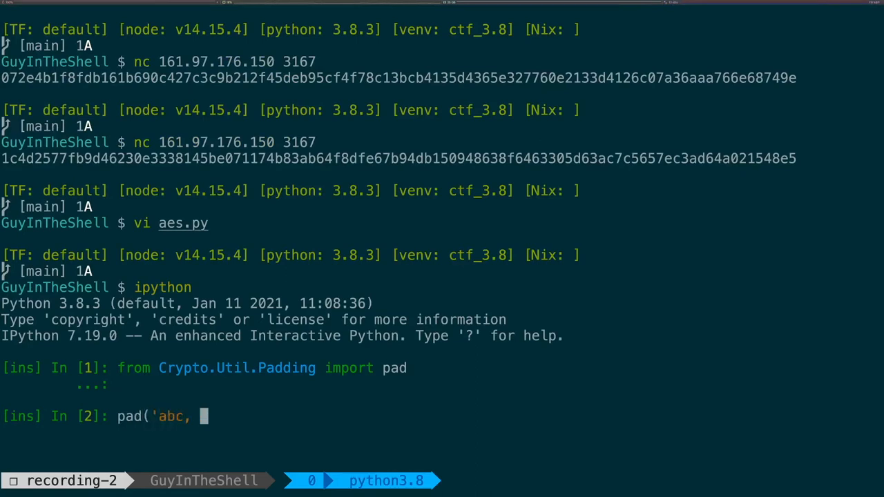
text(16)
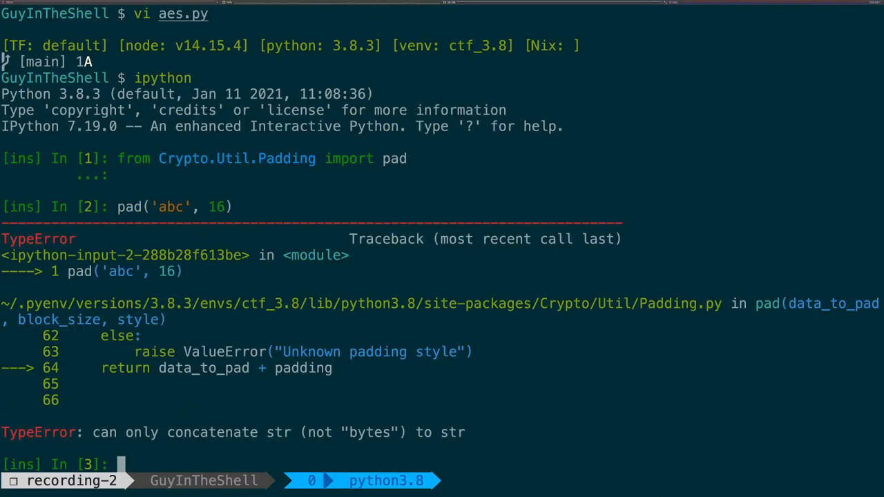
text(pad('abc', 16))
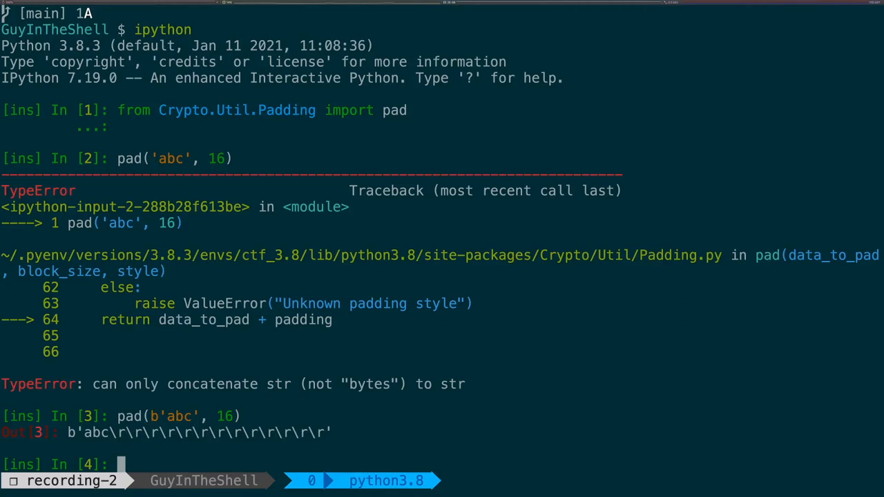
Step: Pad b'abc', b'abcd' and b'abcde' to 16 bytes, marking the last padding byte
text(pad(b'abc', 16))
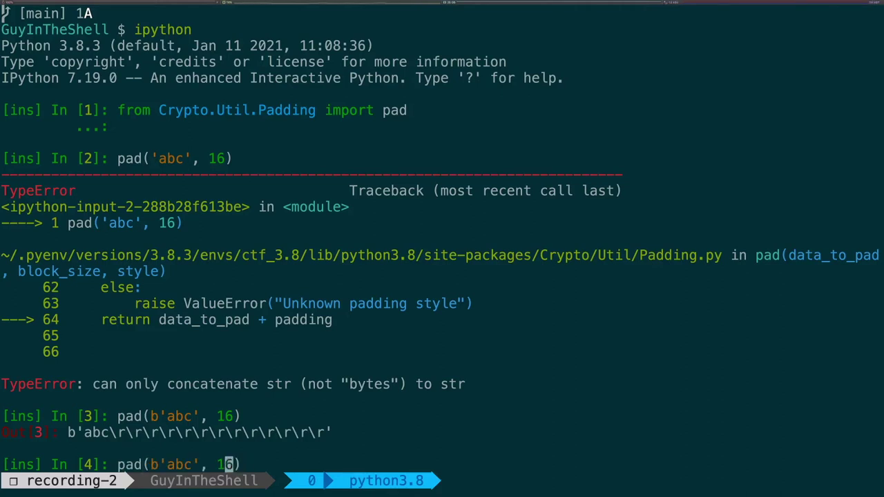
text(d)
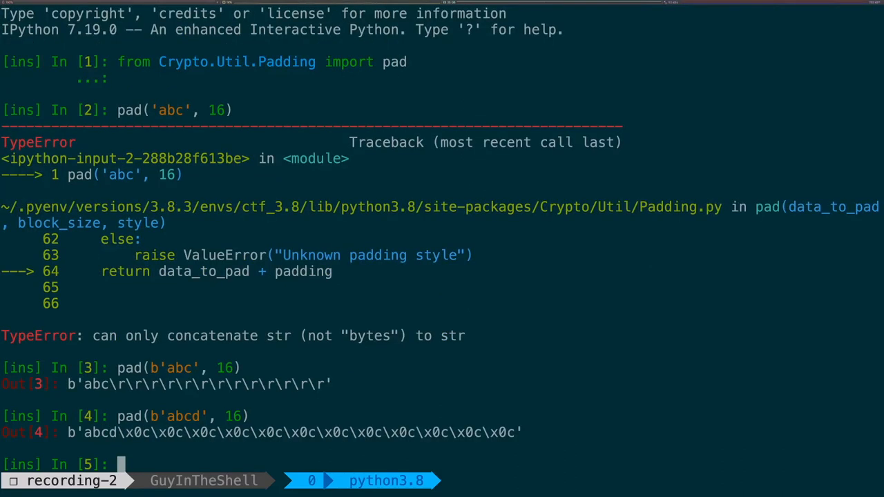
text(pad(b'abcd', 16))
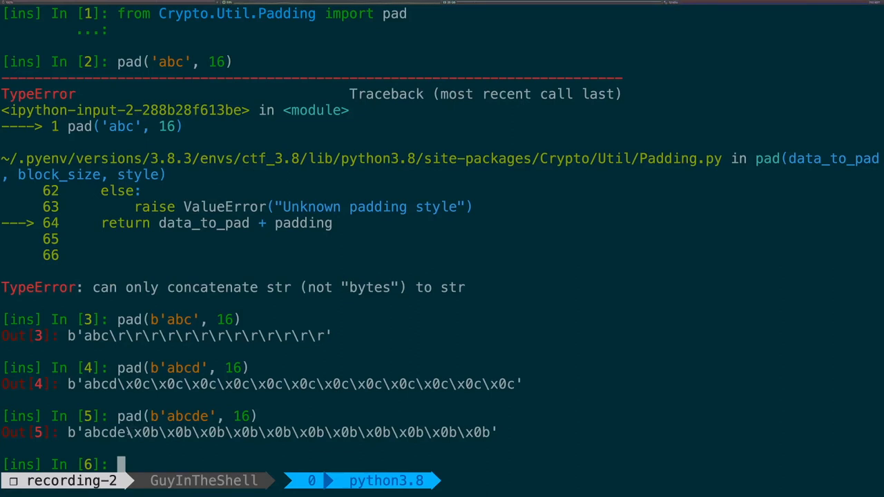
drag(128, 433, 491, 432)
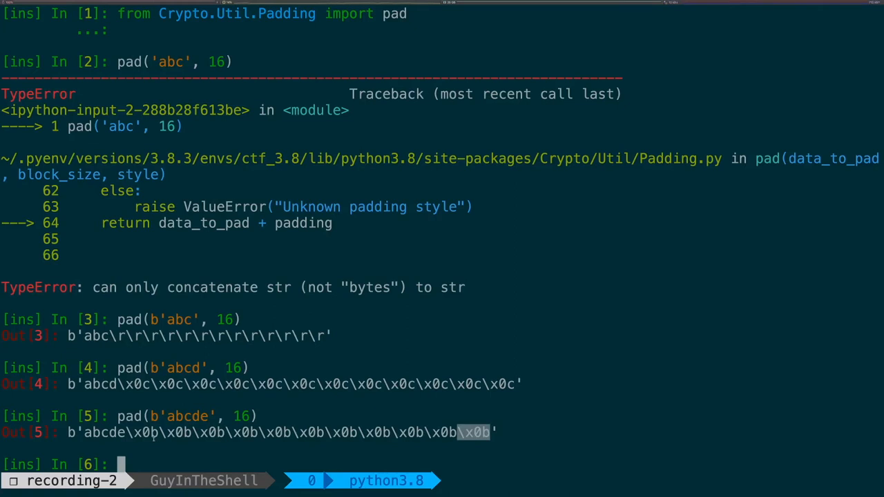
text(pad(b'abcde', 16))
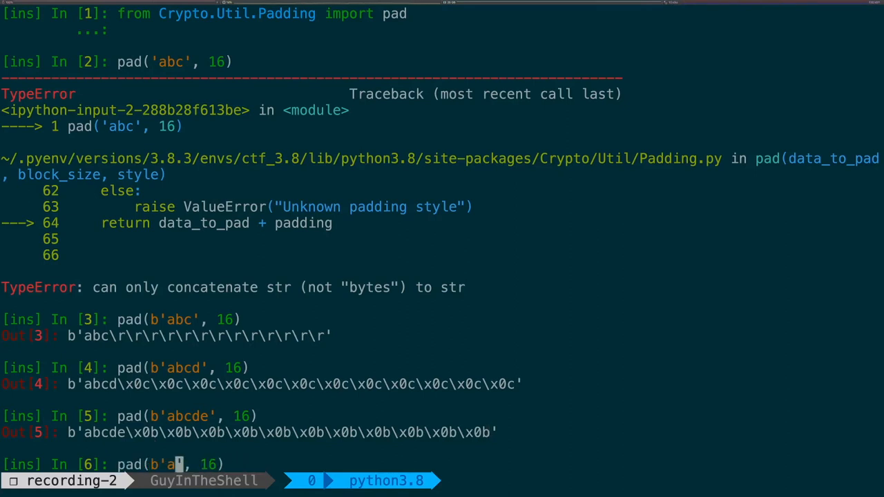
Step: Run the final single-byte padding check in IPython
key(Enter)
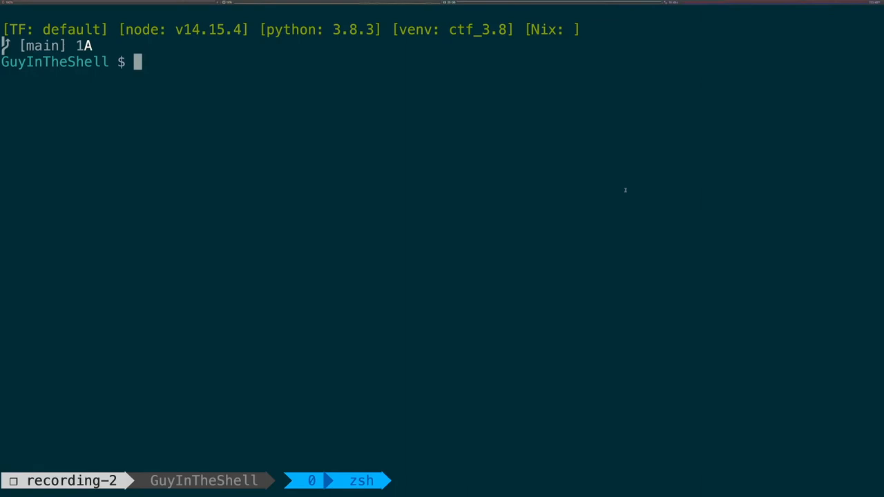
Step: Launch ipython and enter the socket loop collecting three ciphertext variants per block
text(ipython)
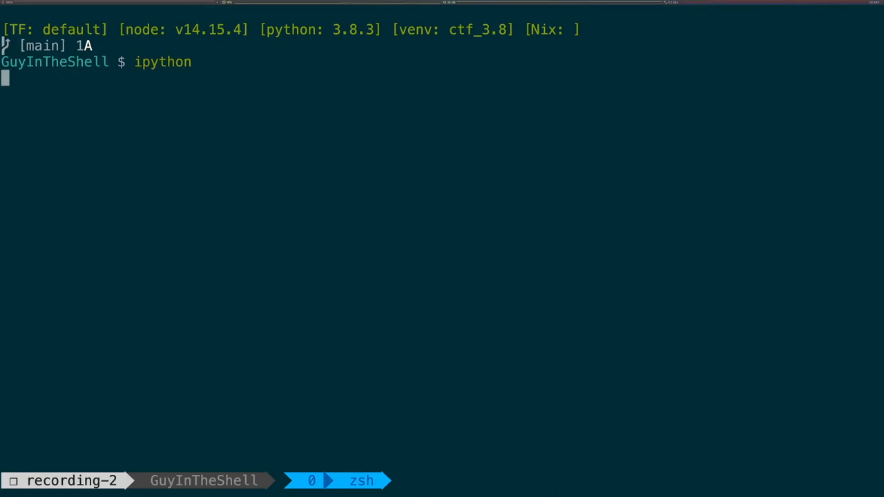
text(import time)
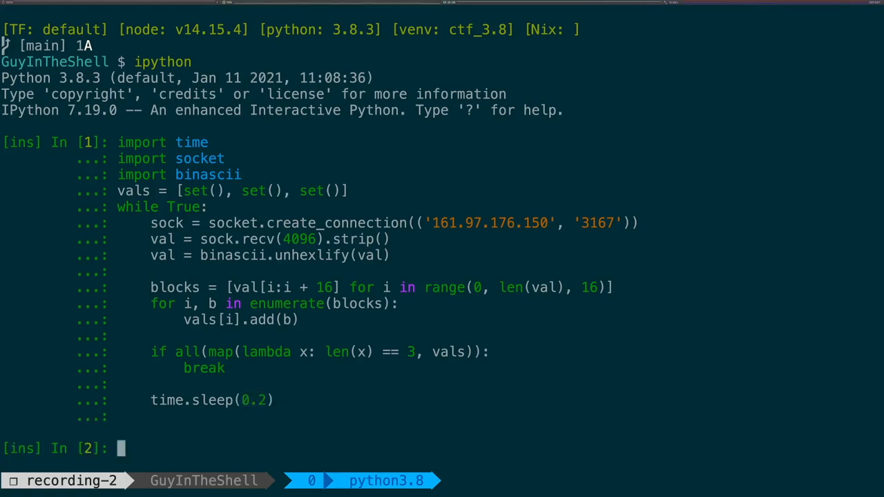
Step: Show vals, define byte_xor, store cribs b'flag{' and the padded brace crib, and XOR vals[0]
text(vals)
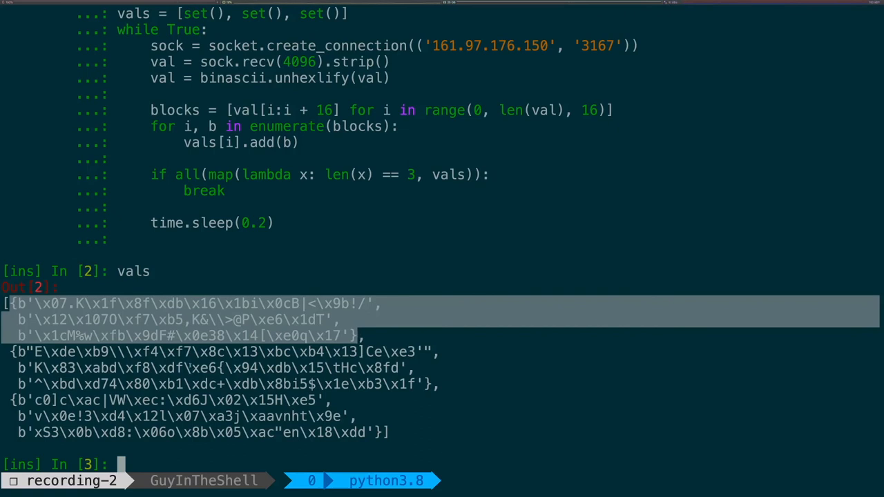
text(def byte_xor(a, b):)
text(crib)
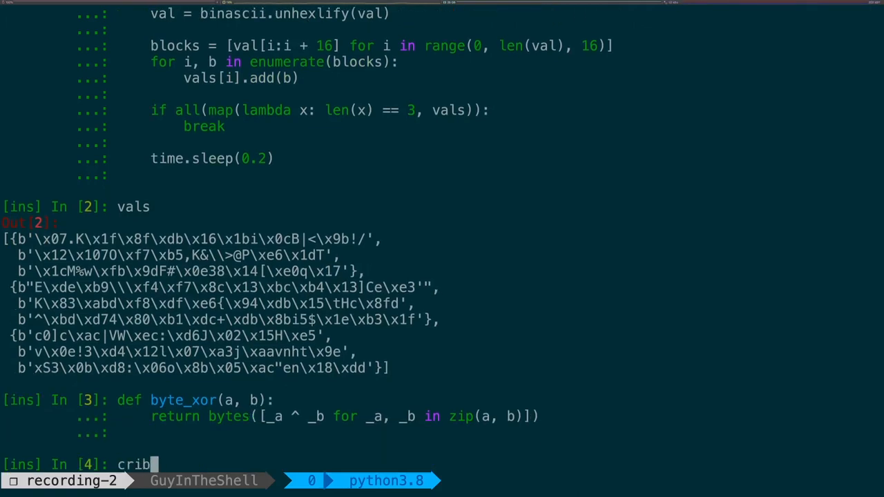
text(1 = b'flag{')
text(crib2 = b'}\x0f\x0f\x0f\x0f\x0f\x0f\x0f\x0f\x0f\x0f\x0f\x0f\x0f\x0f\x0f')
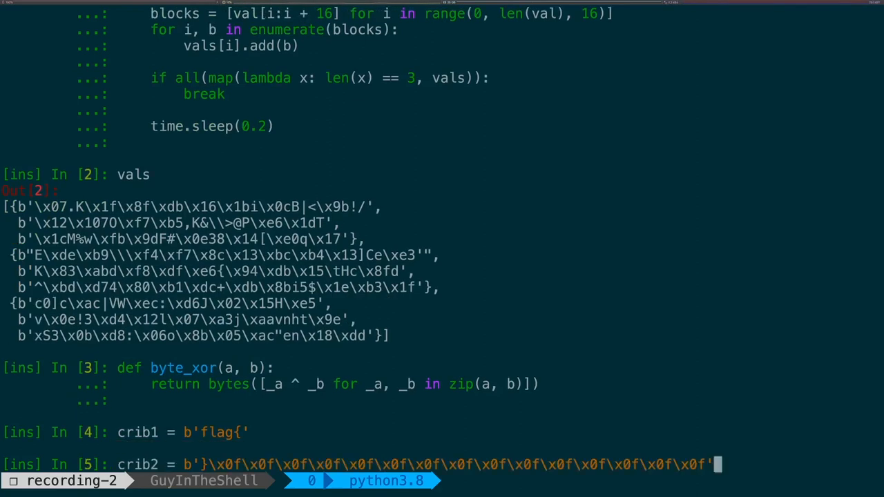
key(Enter)
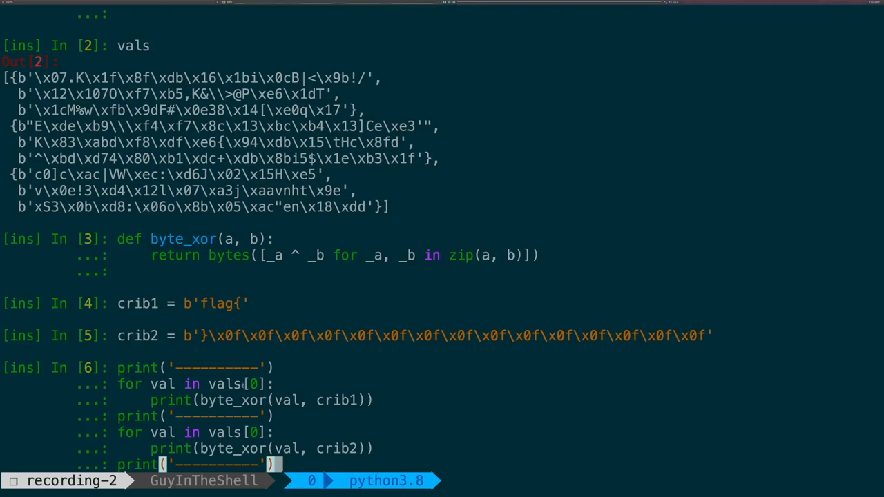
mouse_move(317, 401)
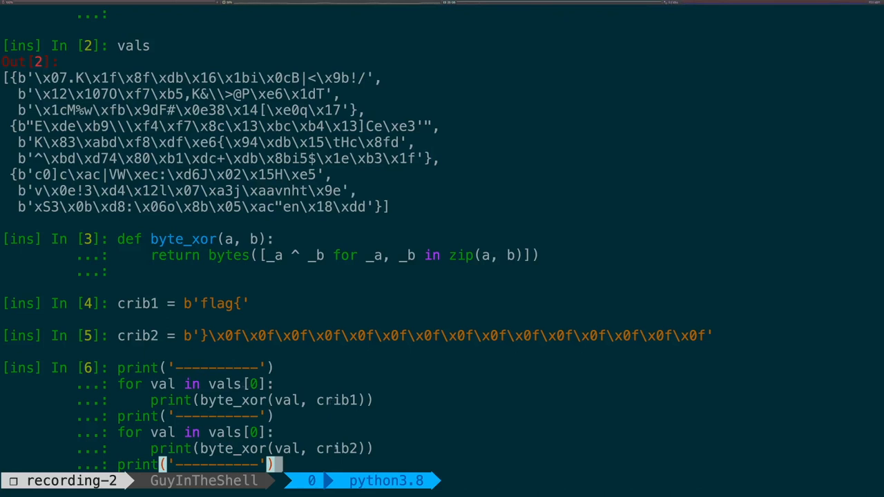
key(Enter)
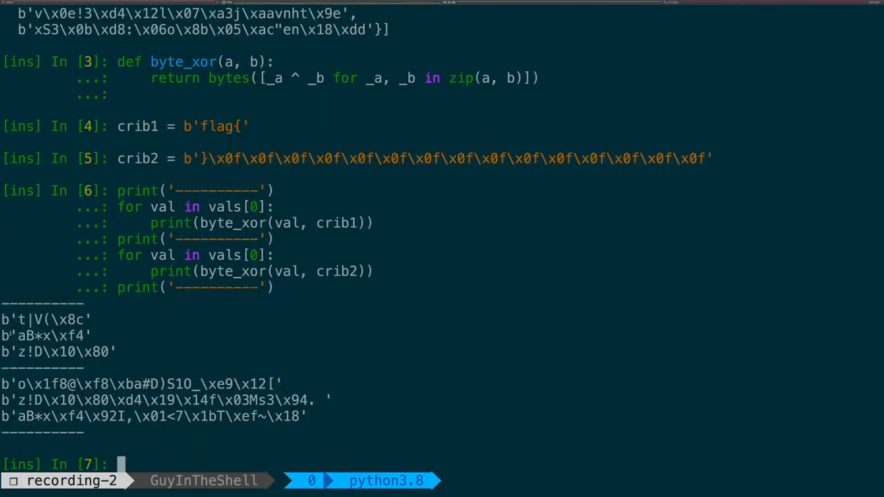
Step: Copy one crib XOR output into c1 = b'aB*x\xf4\x92I,...' for a byte_xor loop
double_click(41, 344)
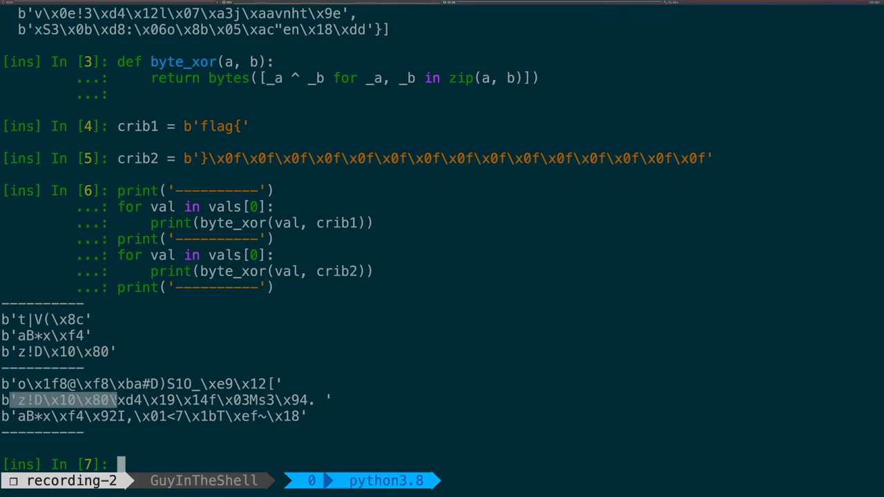
text(c1)
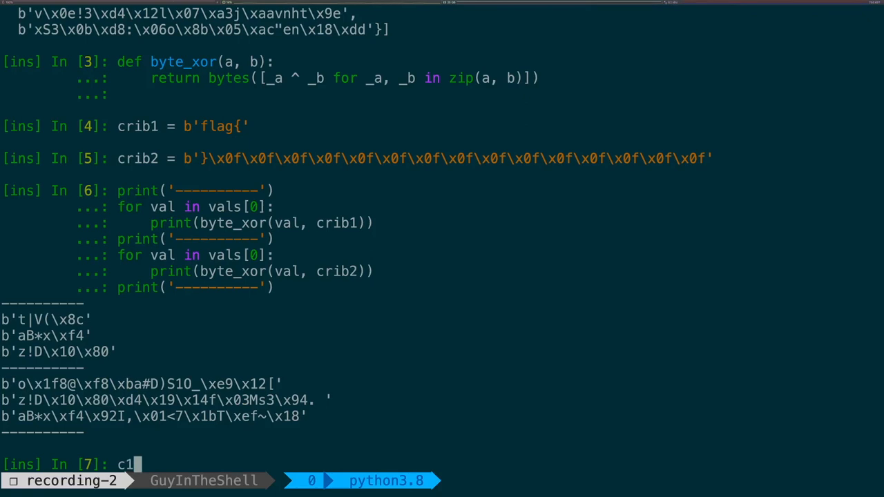
text(= b')
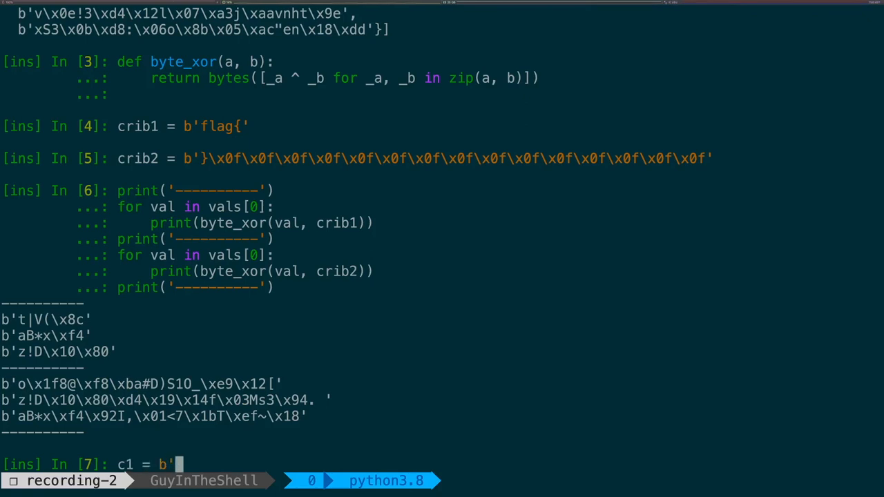
text(aB*x\xf4\x92I,\x01<7\x1bT\xef~\x18')
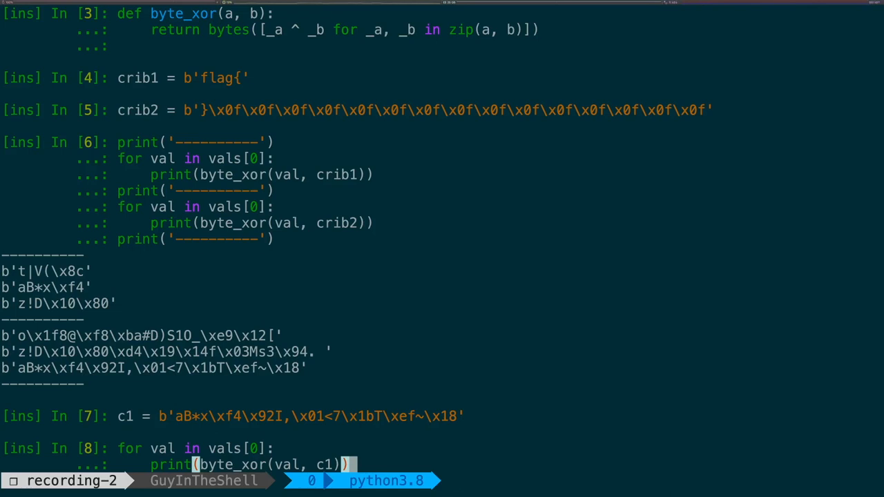
Step: Run the c1 loop with both XOR keys, decoding 'flag{I_7h0ught_7' and 'h1s_wa5_@_s3cr3t'
key(Enter)
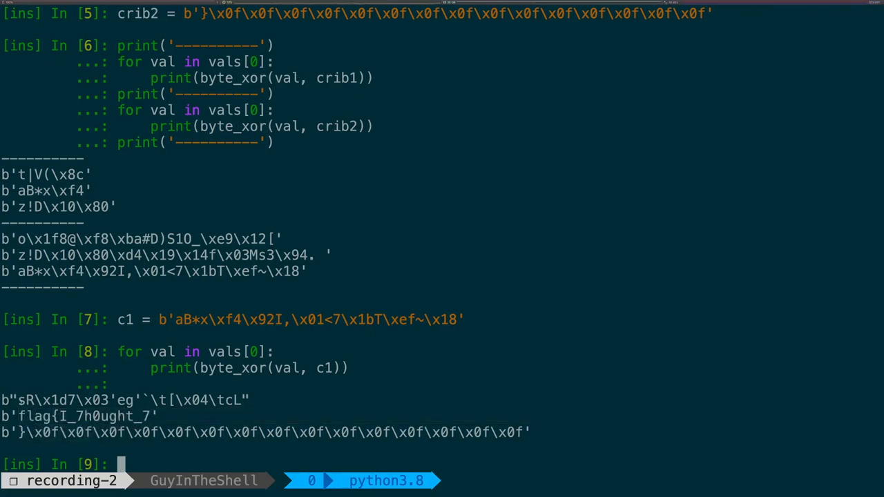
drag(19, 400, 243, 400)
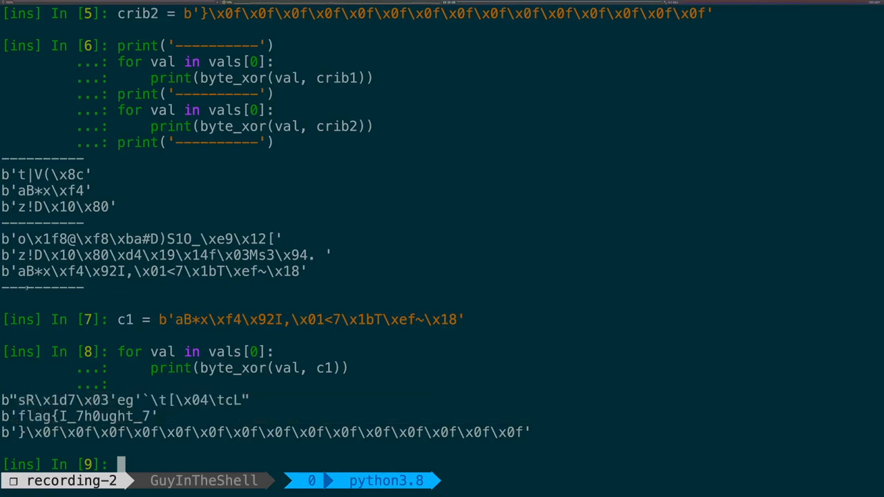
text(c1 = b1)
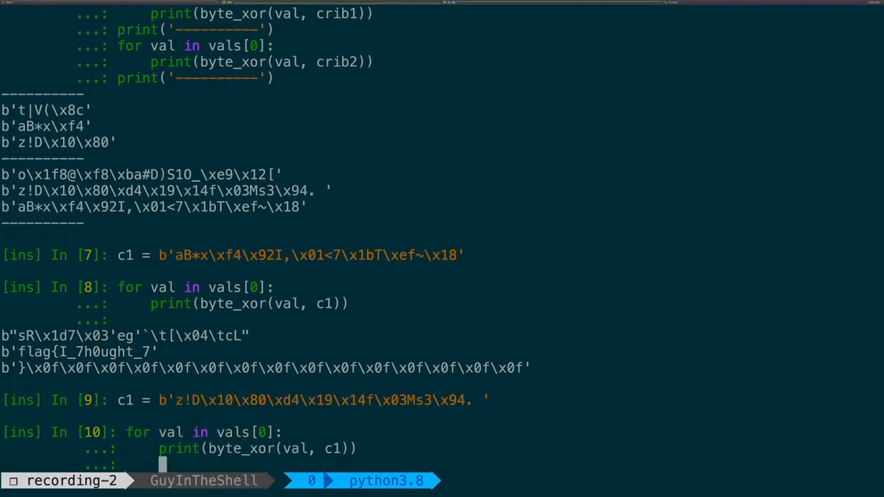
key(Enter)
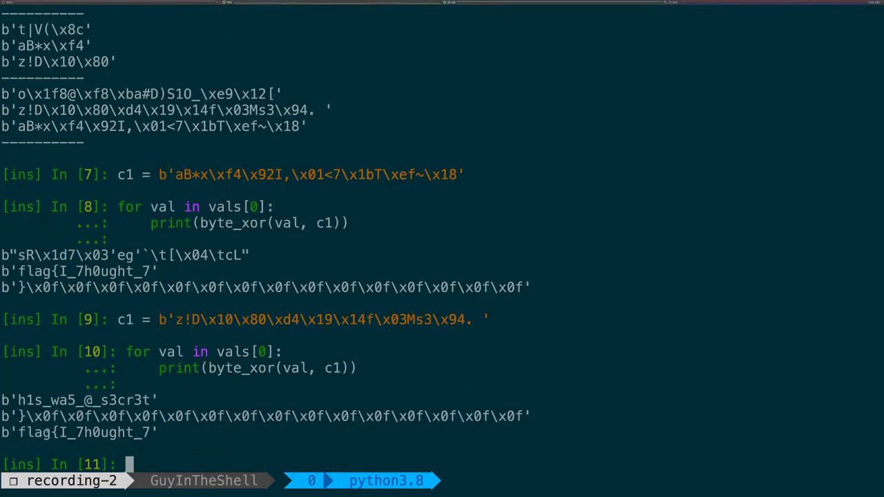